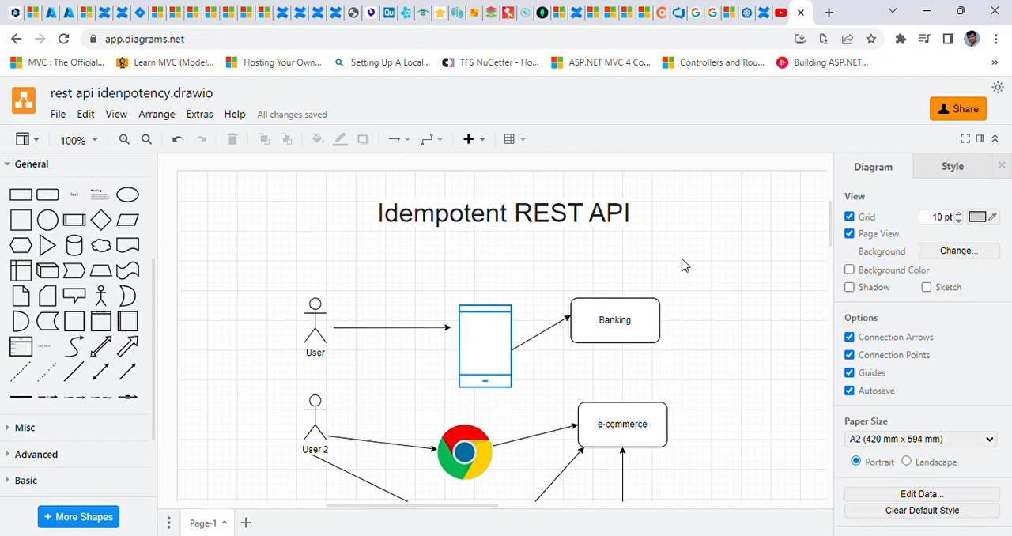
pyautogui.moveTo(707, 244)
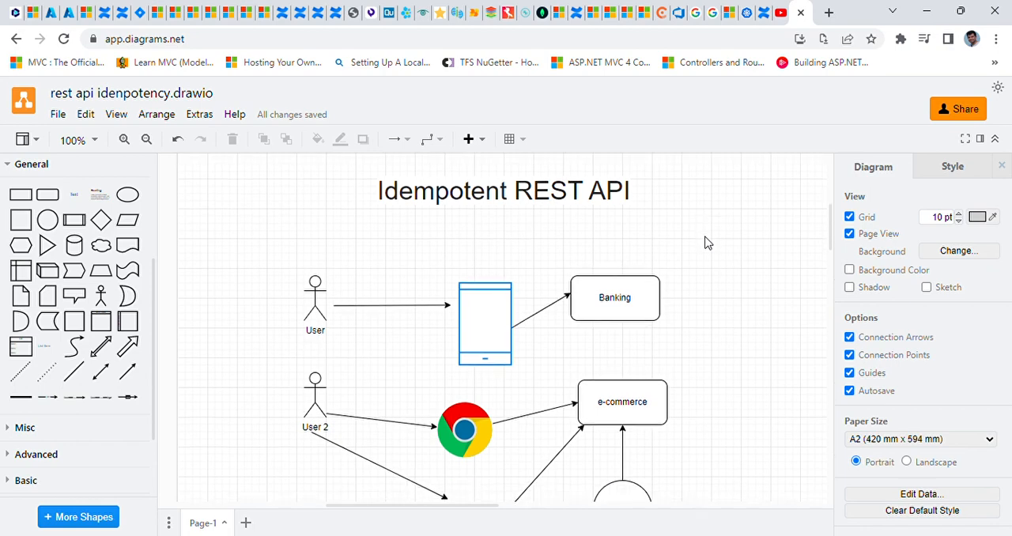
# Review the Banking box and phone client shapes, then clear the selection
pyautogui.scroll(-3)
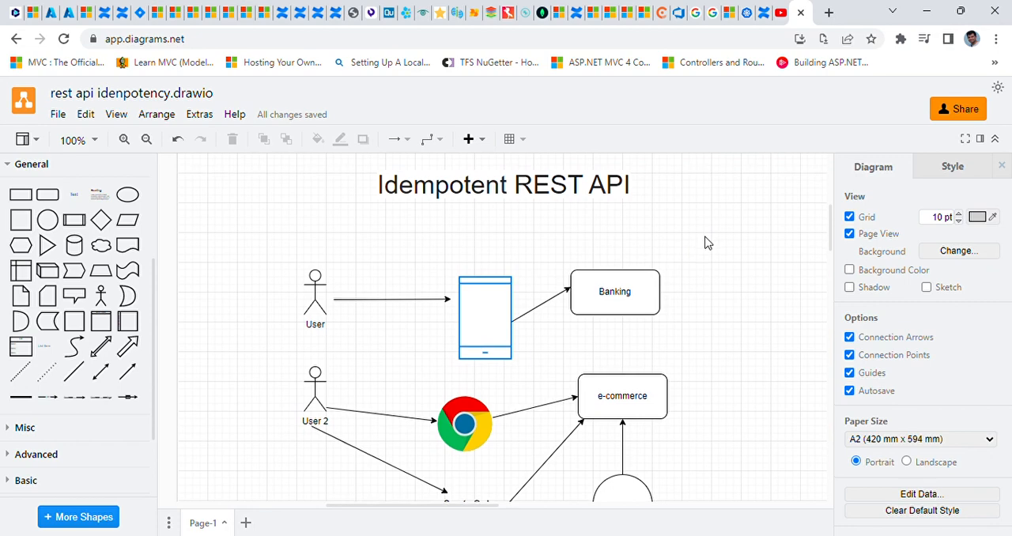
pyautogui.scroll(-3)
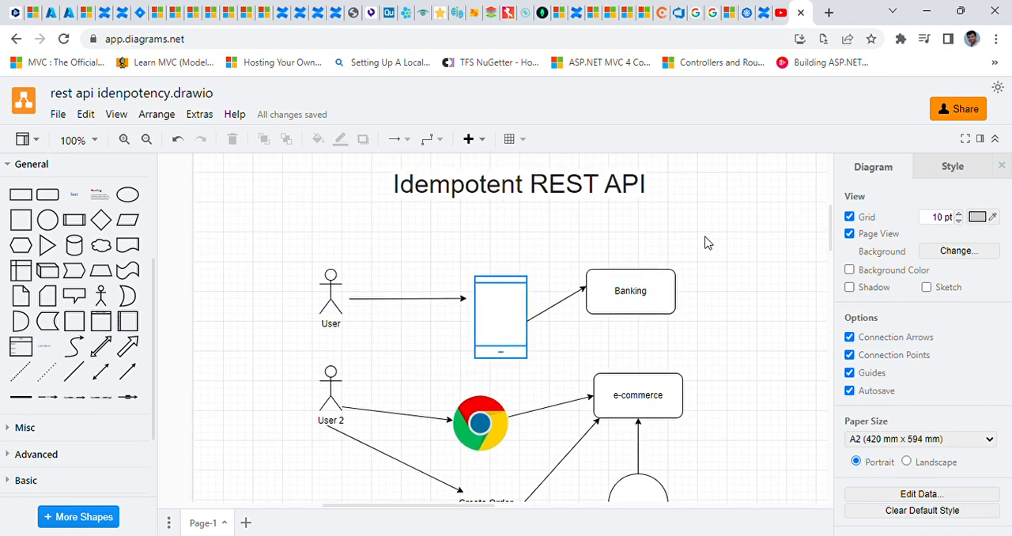
pyautogui.moveTo(583, 239)
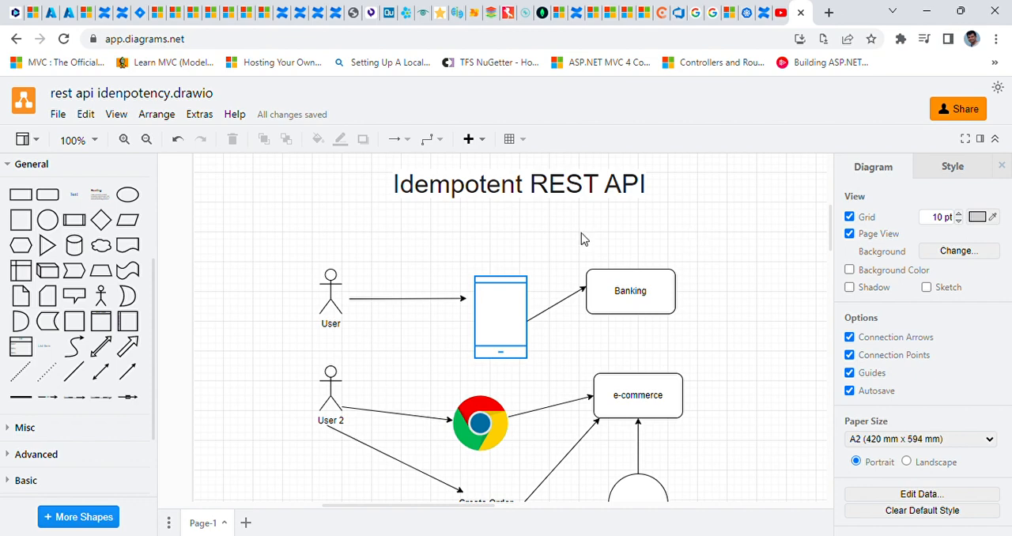
pyautogui.scroll(-3)
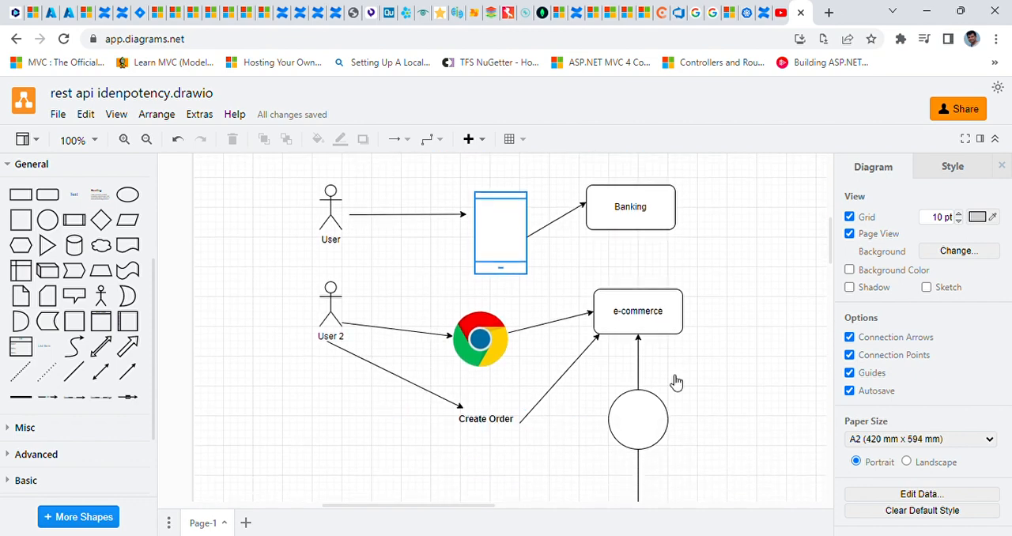
pyautogui.click(639, 419)
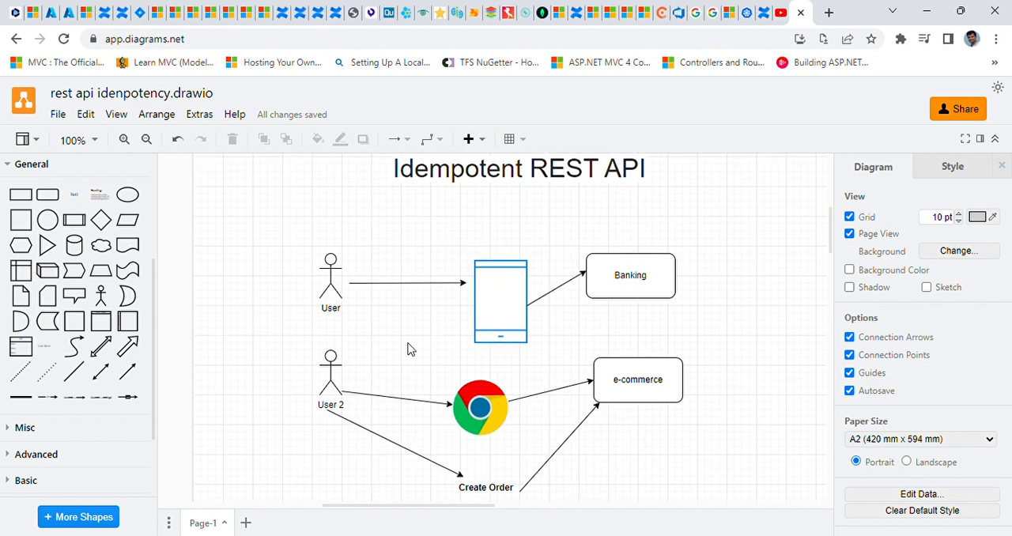
pyautogui.scroll(-3)
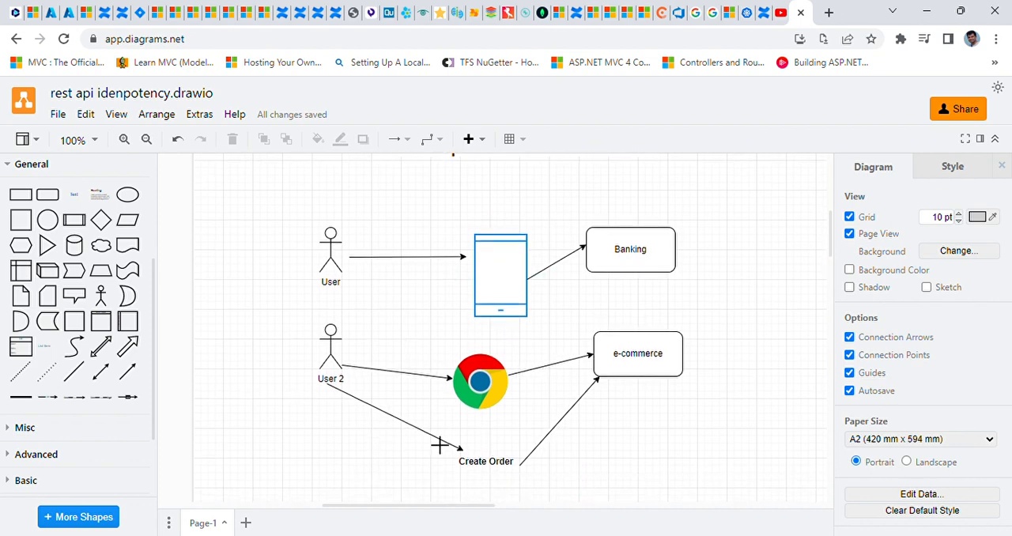
pyautogui.moveTo(658, 439)
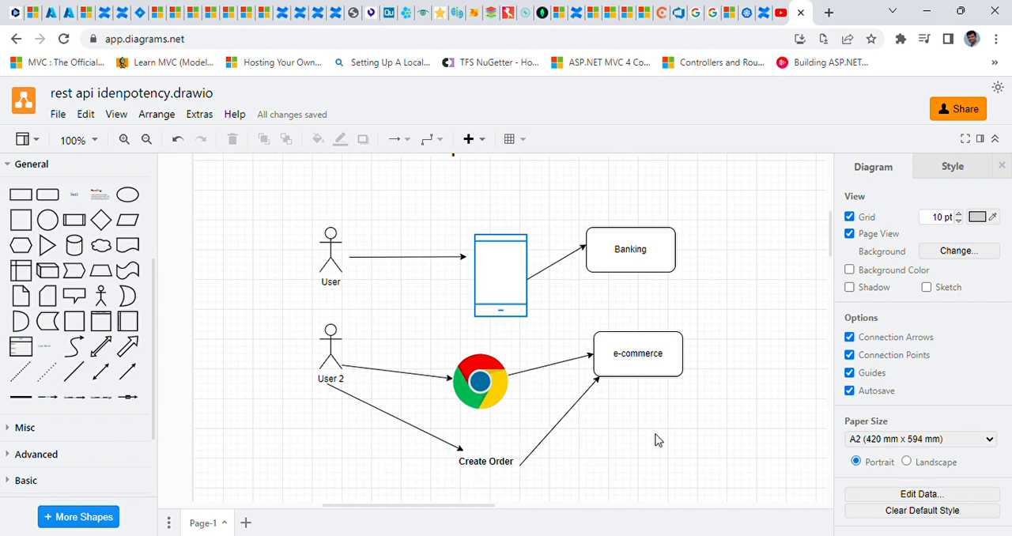
pyautogui.moveTo(642, 440)
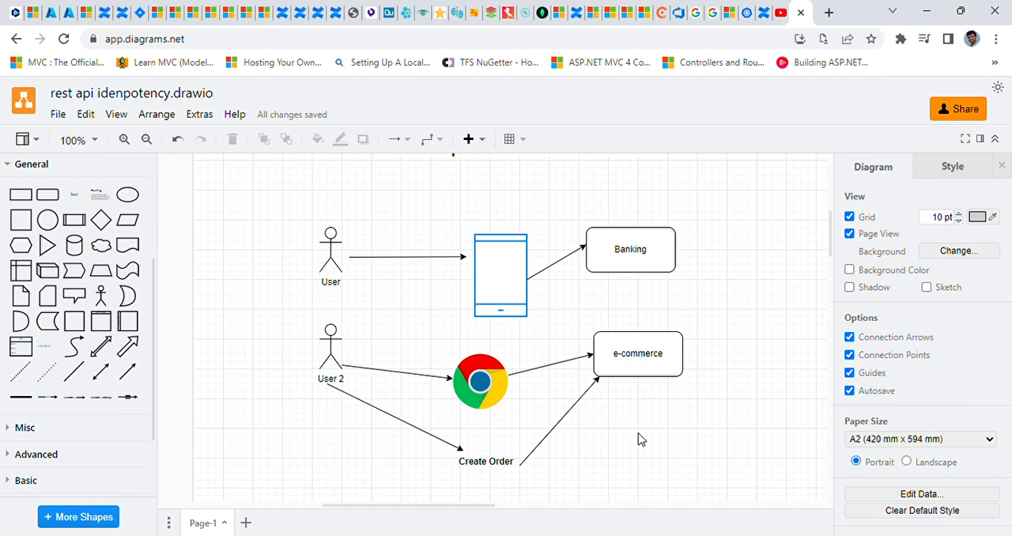
pyautogui.click(629, 250)
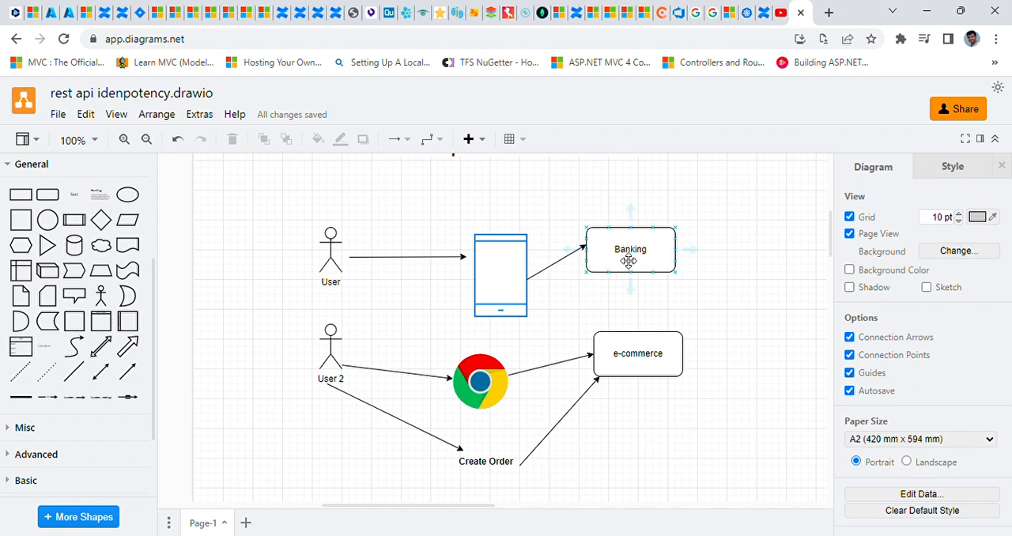
pyautogui.click(630, 250)
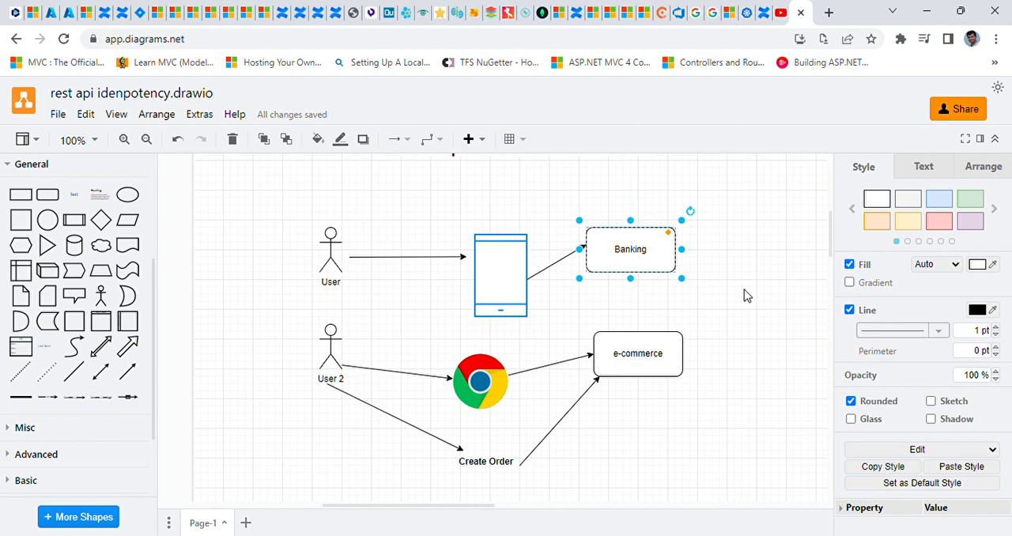
pyautogui.click(500, 275)
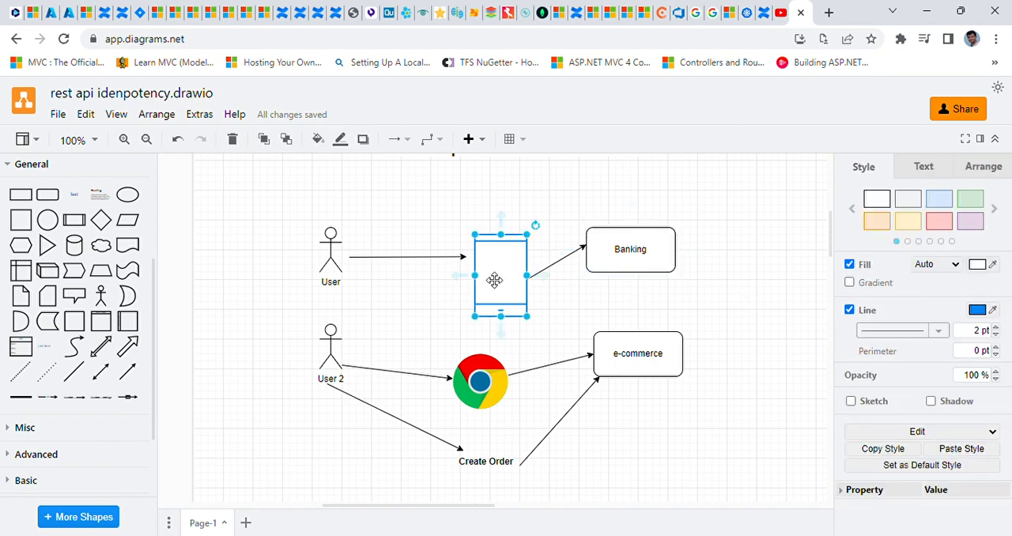
pyautogui.click(721, 289)
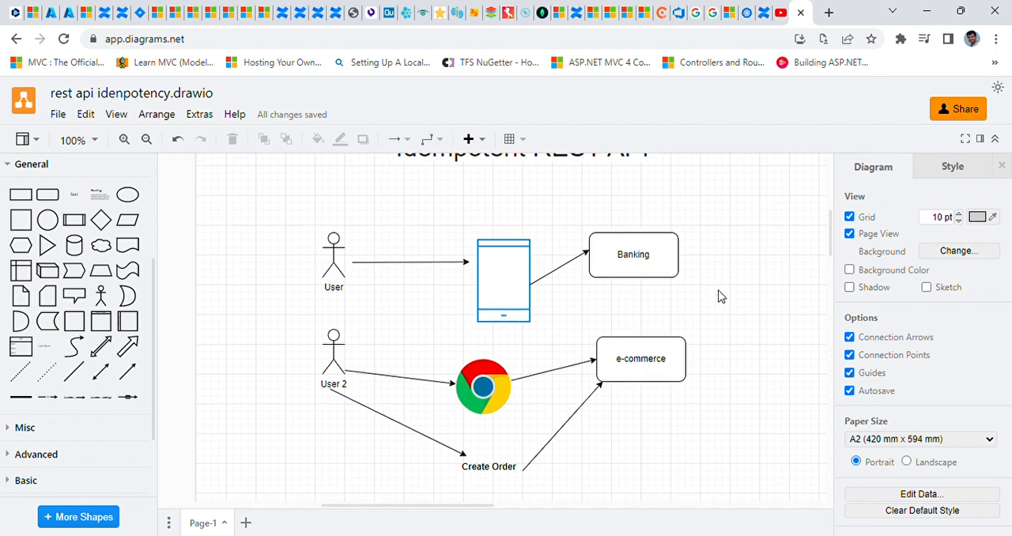
# Browse the shape palette and select the Create Order label on the canvas
pyautogui.scroll(3)
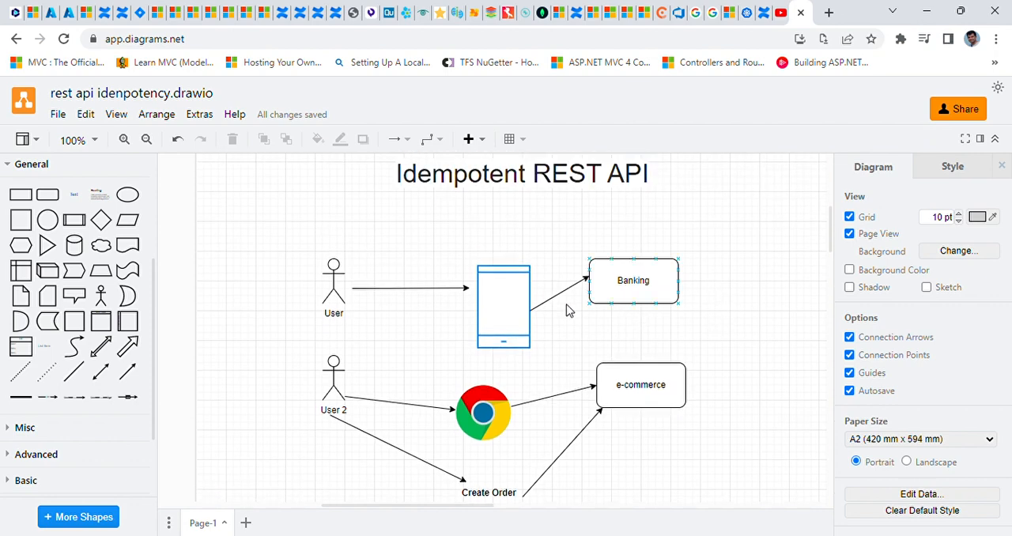
pyautogui.click(398, 329)
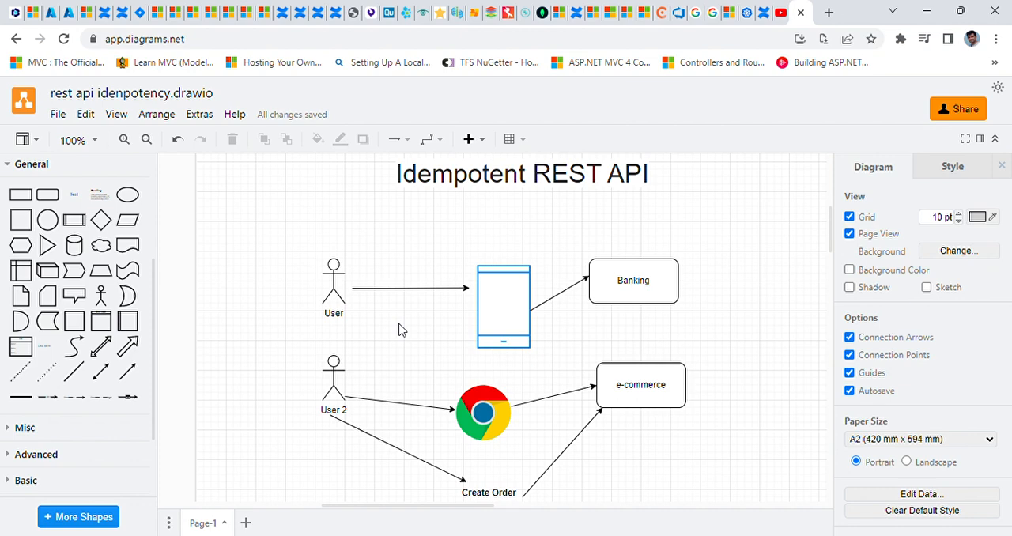
pyautogui.scroll(-3)
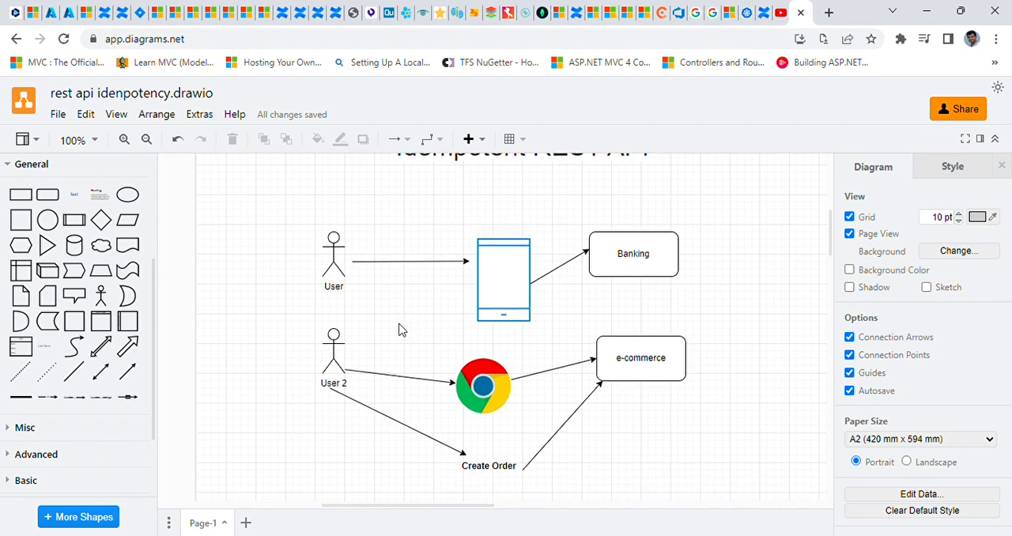
pyautogui.moveTo(420, 307)
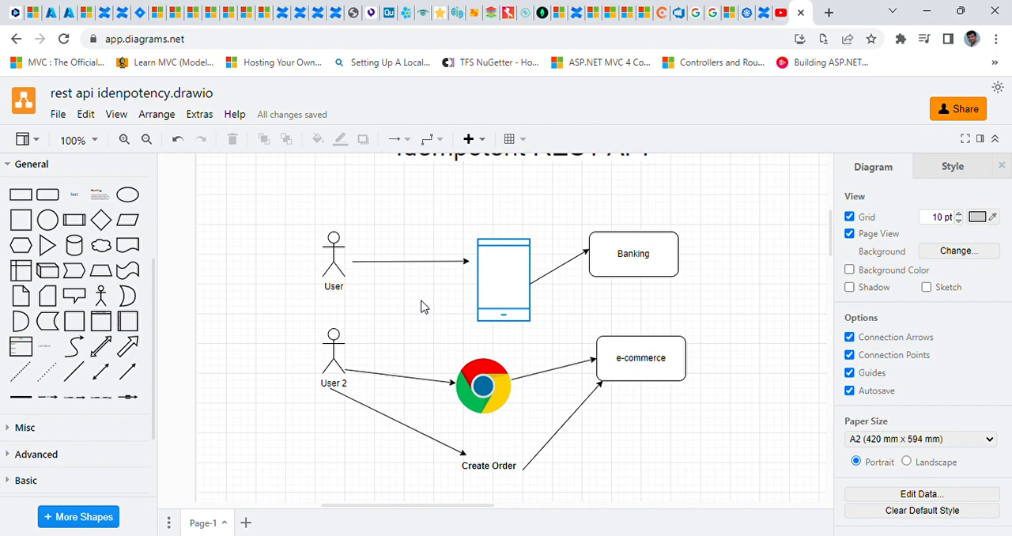
pyautogui.scroll(3)
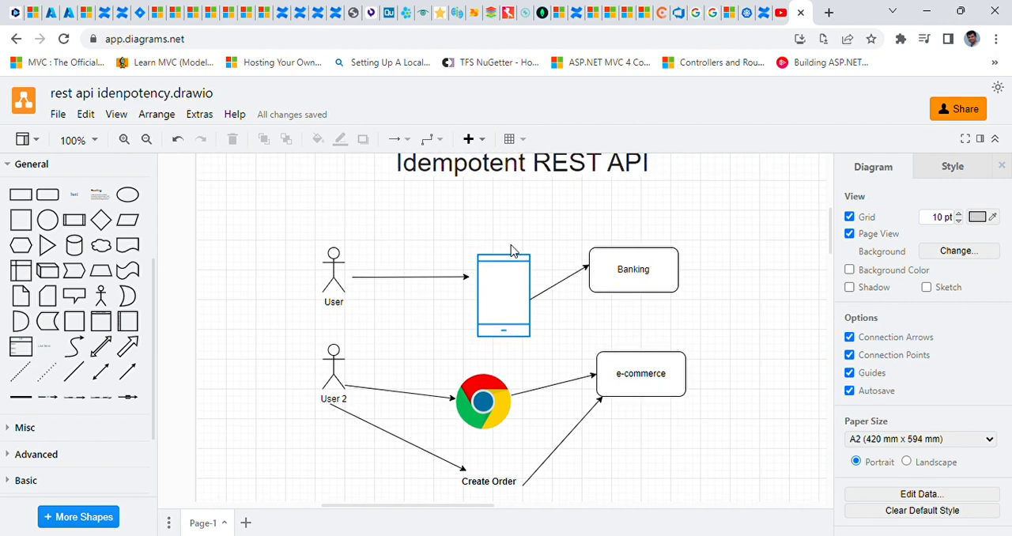
pyautogui.moveTo(740, 269)
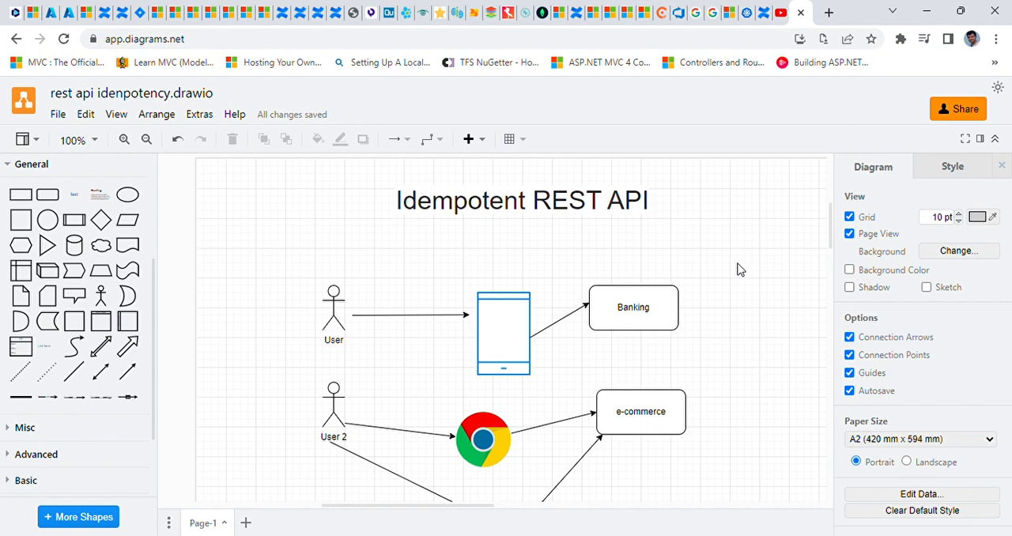
pyautogui.scroll(-3)
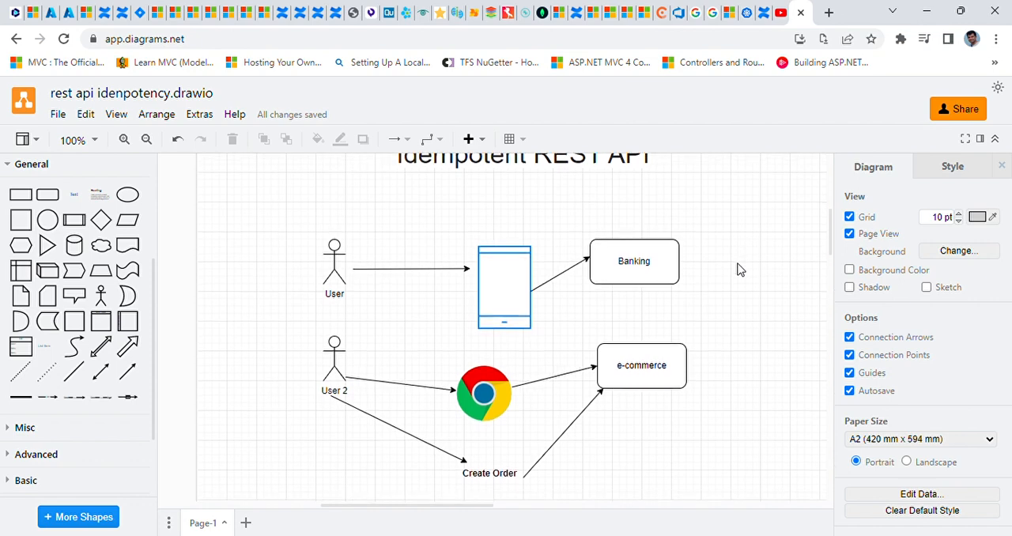
pyautogui.moveTo(726, 284)
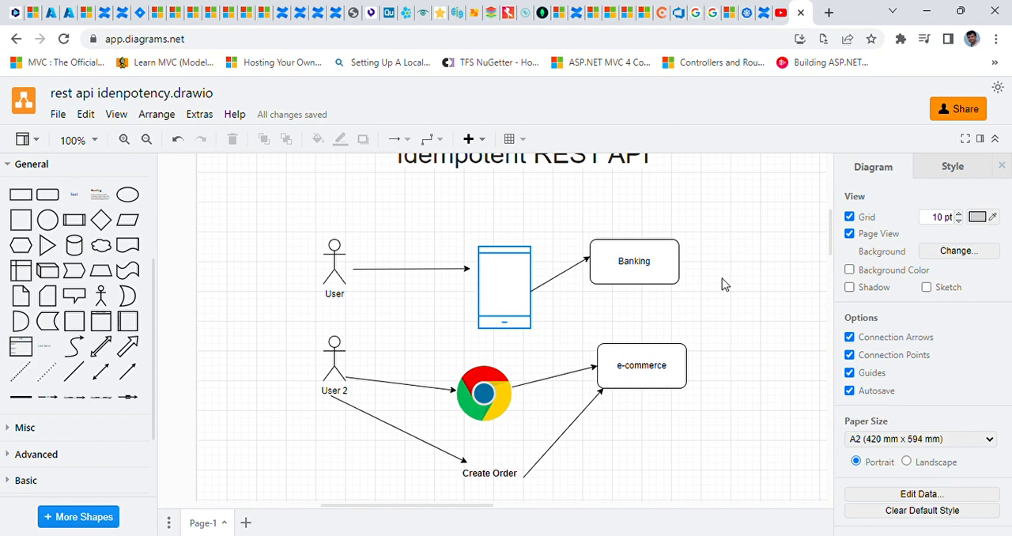
pyautogui.moveTo(533, 355)
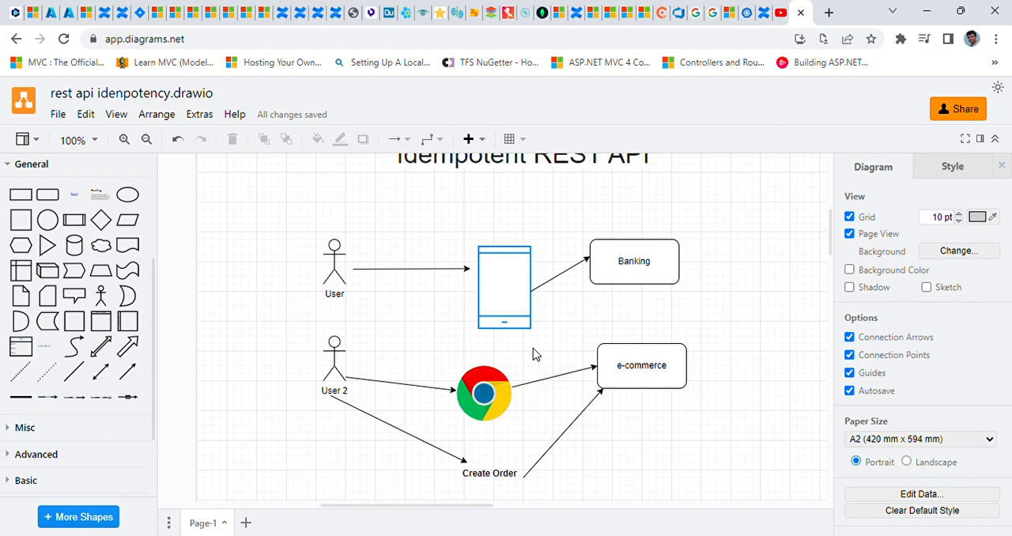
pyautogui.scroll(-3)
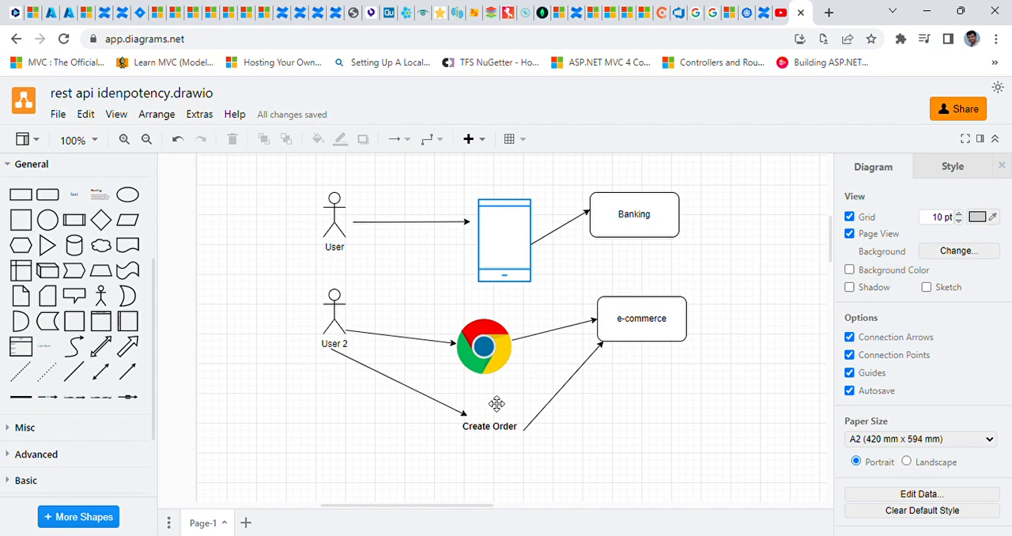
pyautogui.click(489, 417)
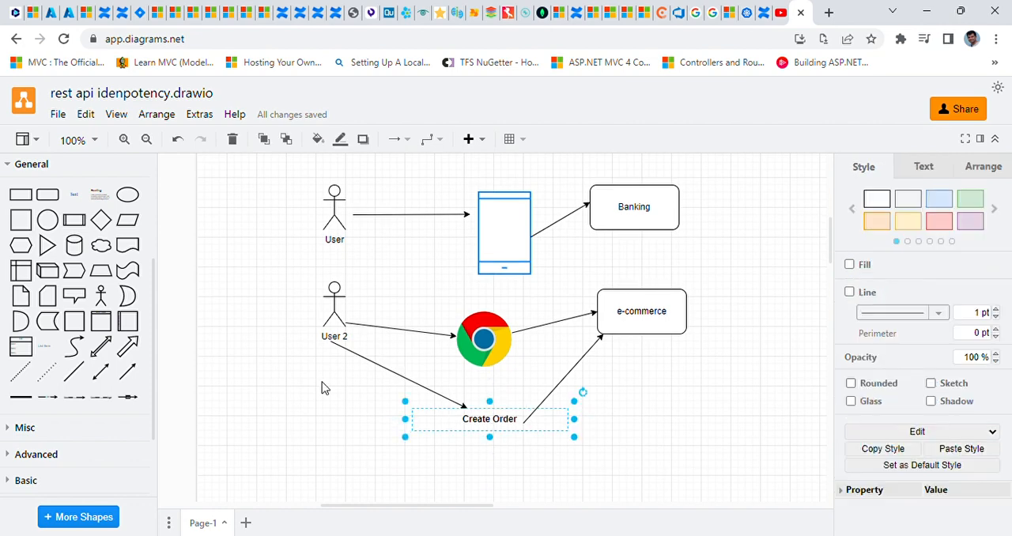
pyautogui.moveTo(639, 396)
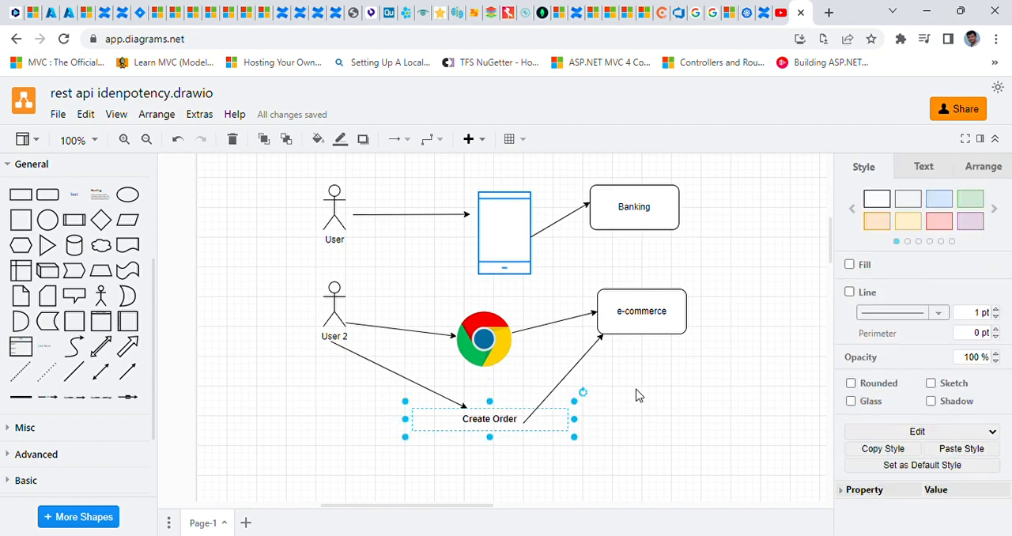
pyautogui.moveTo(519, 402)
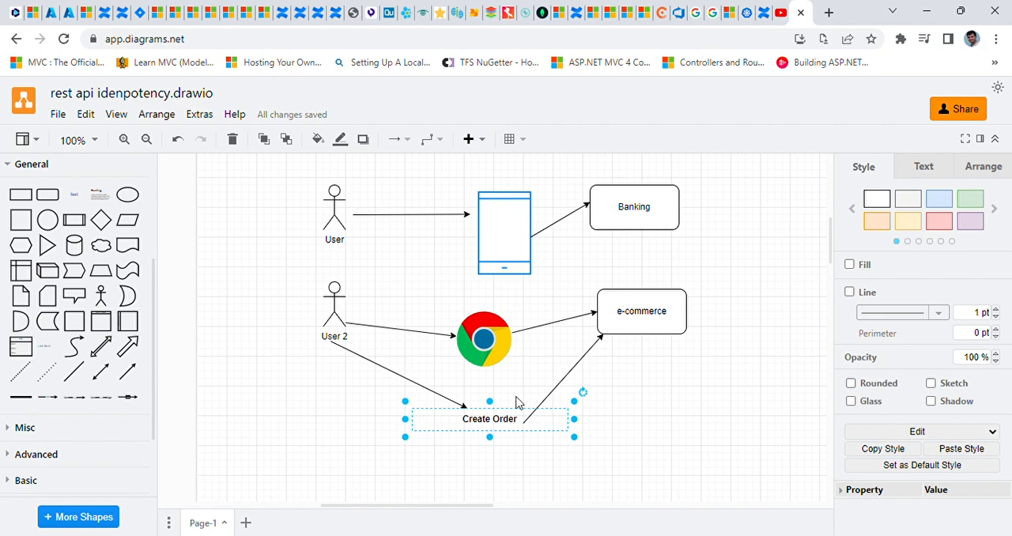
pyautogui.moveTo(551, 371)
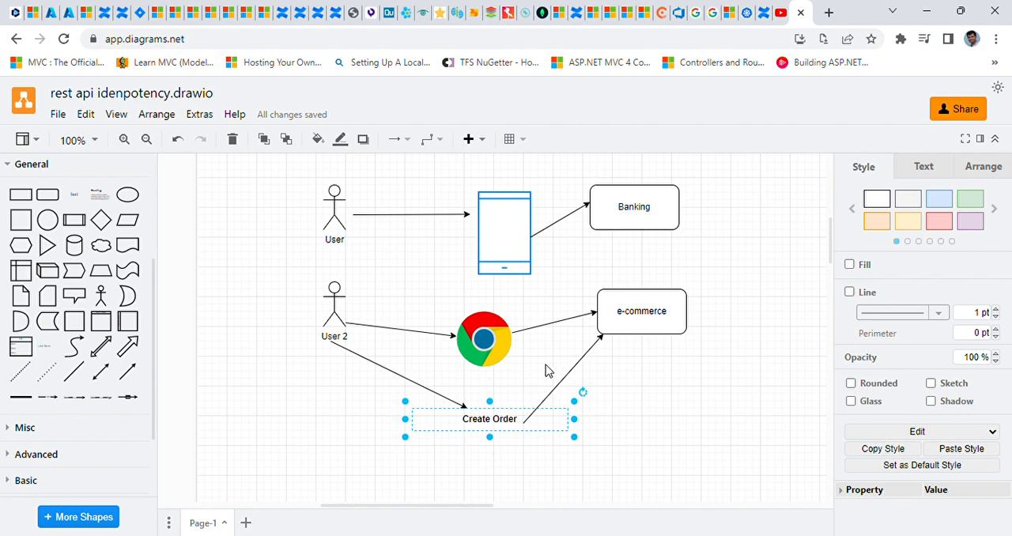
pyautogui.moveTo(509, 399)
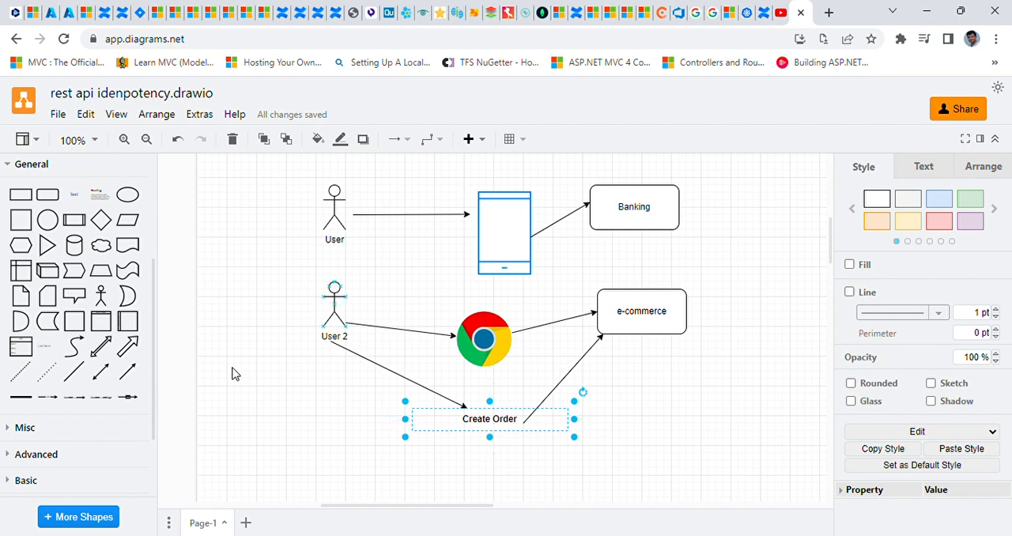
pyautogui.moveTo(182, 262)
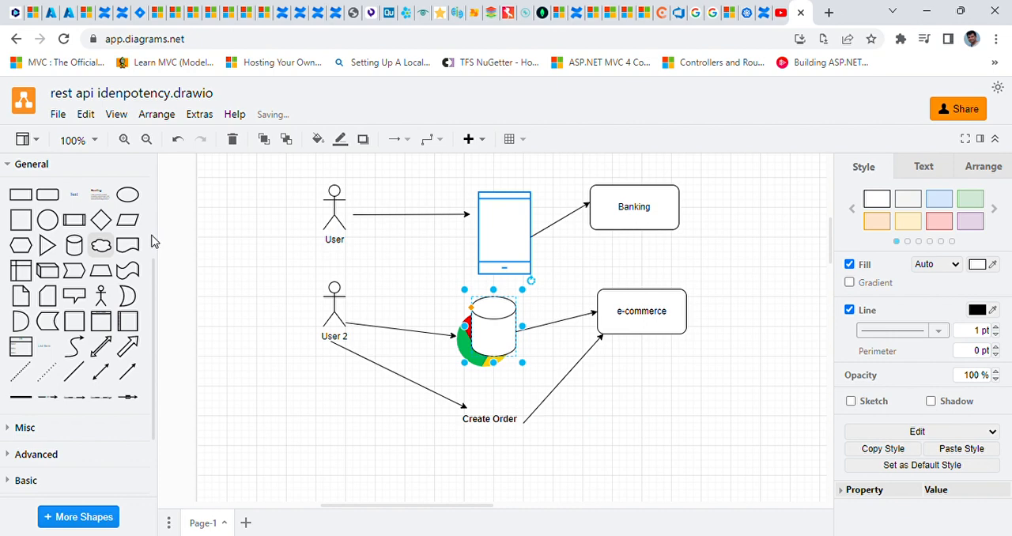
# Add a DB cylinder beside e-commerce with an arrow from e-commerce into it
pyautogui.moveTo(490, 329); pyautogui.dragTo(751, 364)
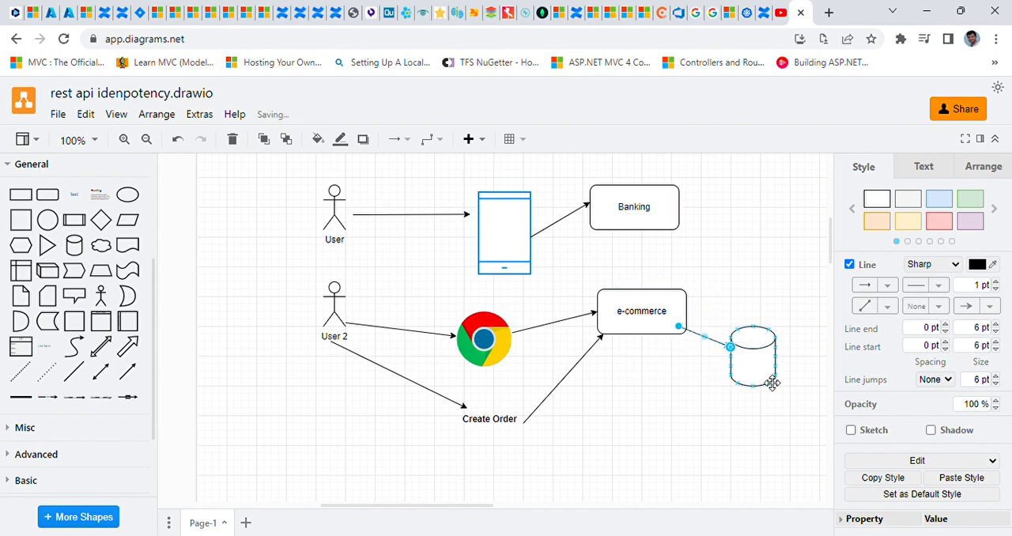
pyautogui.click(693, 423)
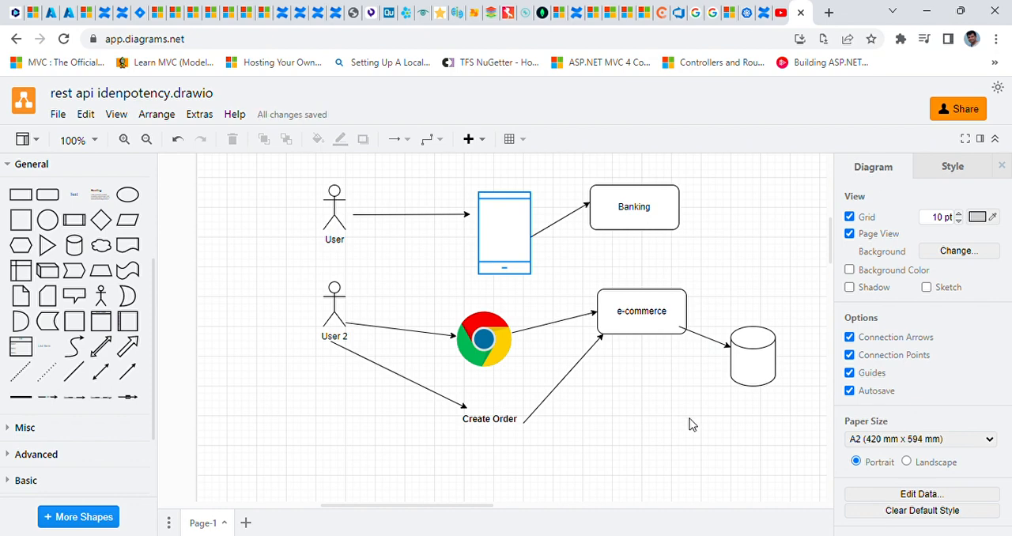
pyautogui.doubleClick(752, 355)
pyautogui.write('DB')
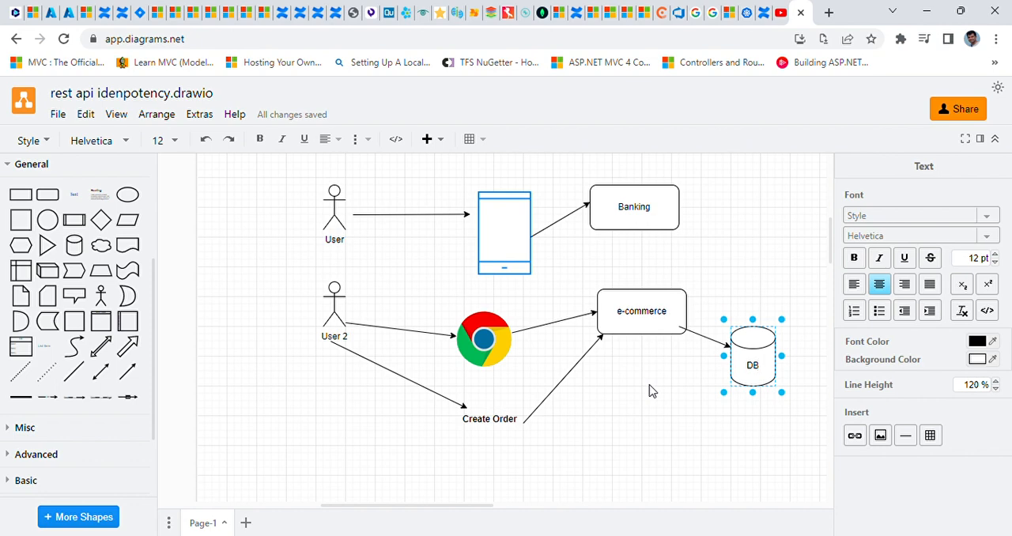
pyautogui.click(571, 398)
pyautogui.write('- order-id')
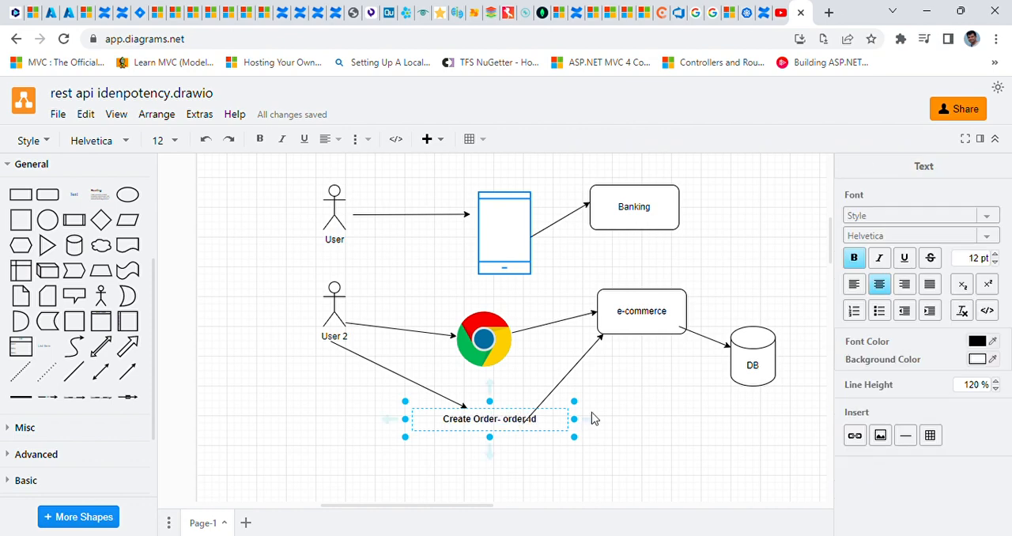
# Finish the Create Order label as 'Create Order- orderId' and deselect the canvas
pyautogui.click(753, 358)
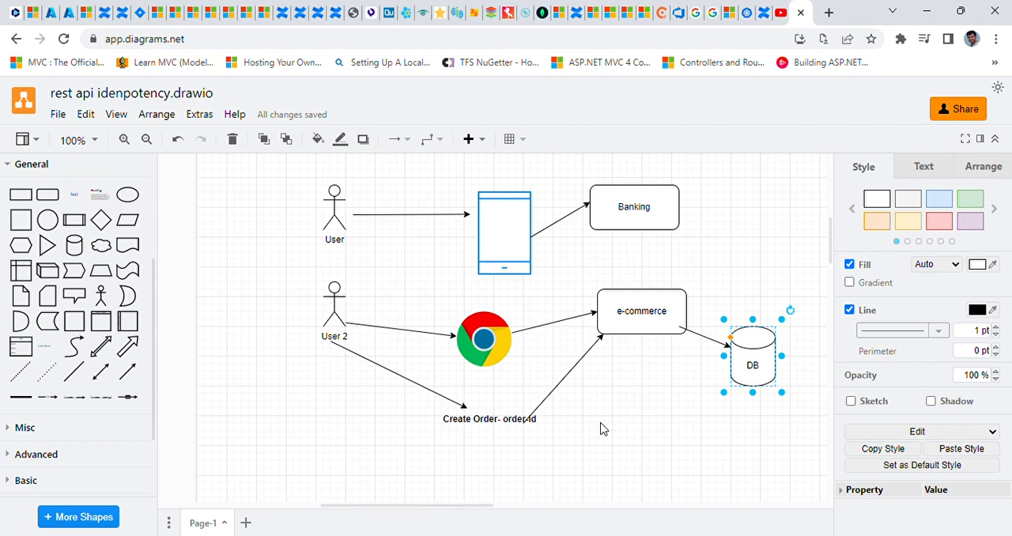
pyautogui.click(601, 431)
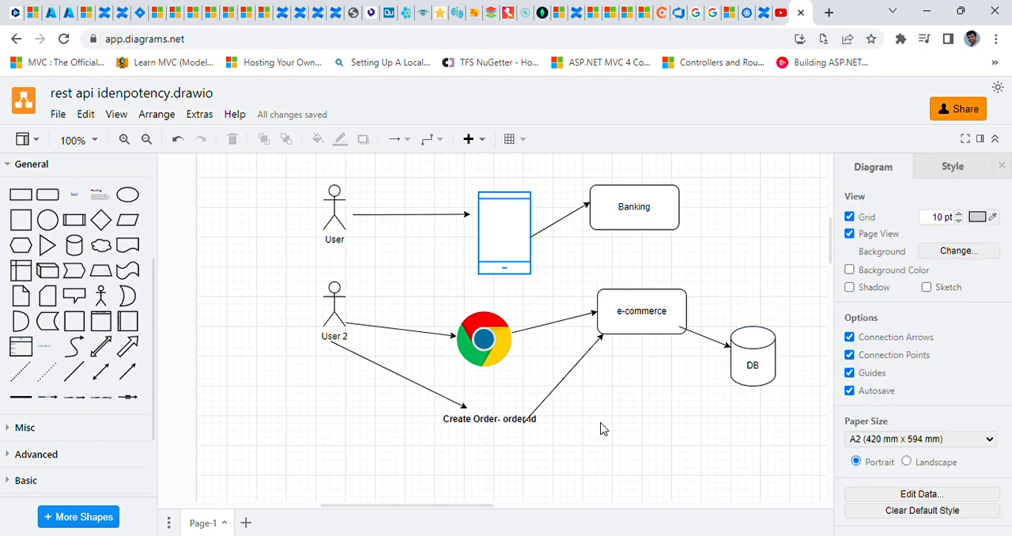
pyautogui.moveTo(627, 365)
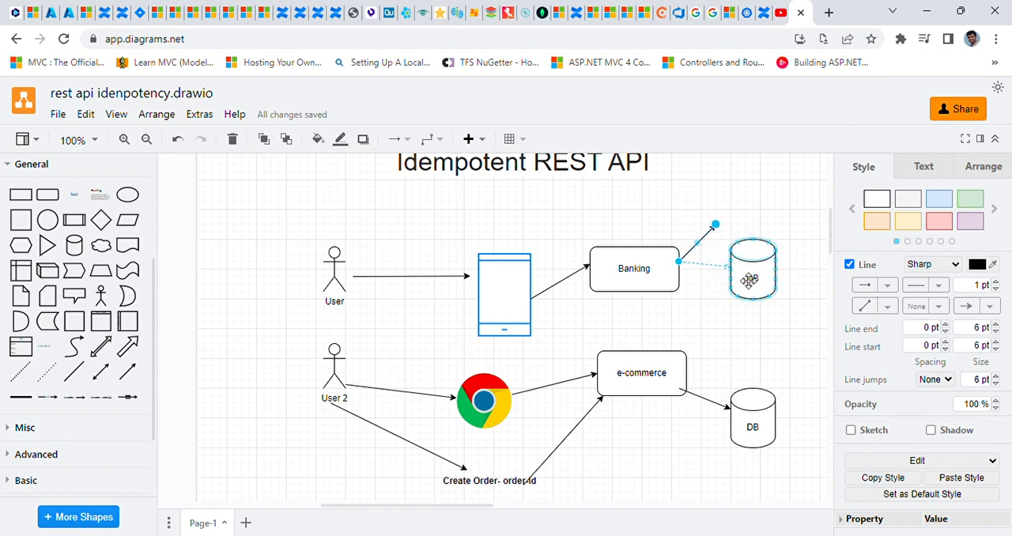
# Connect Banking to its own DB cylinder with an arrow
pyautogui.click(726, 320)
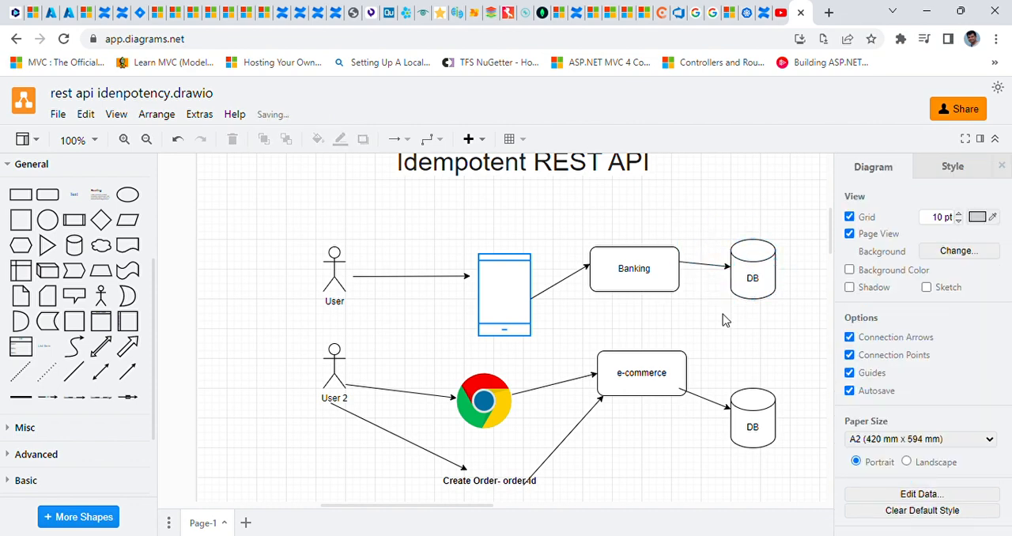
pyautogui.moveTo(715, 320)
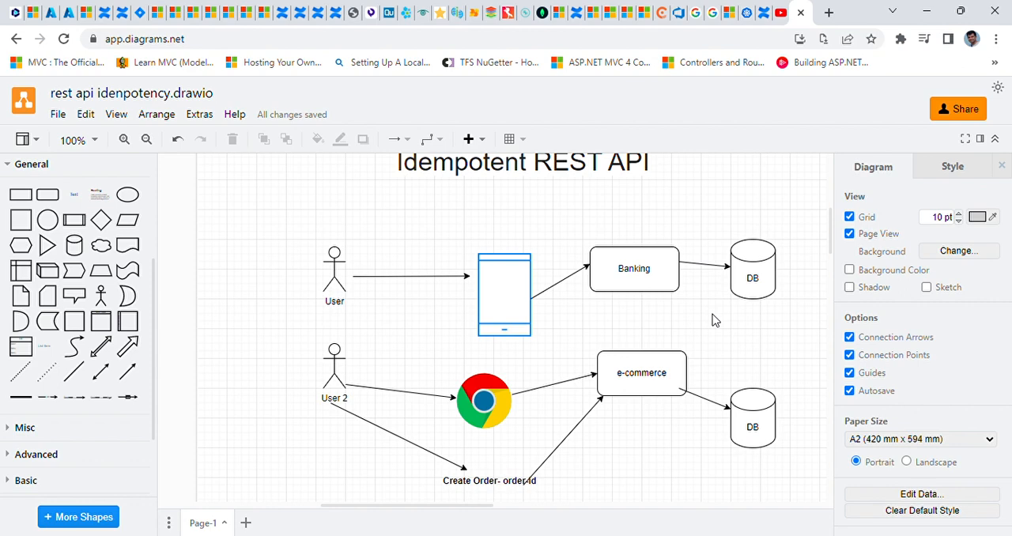
pyautogui.moveTo(515, 299)
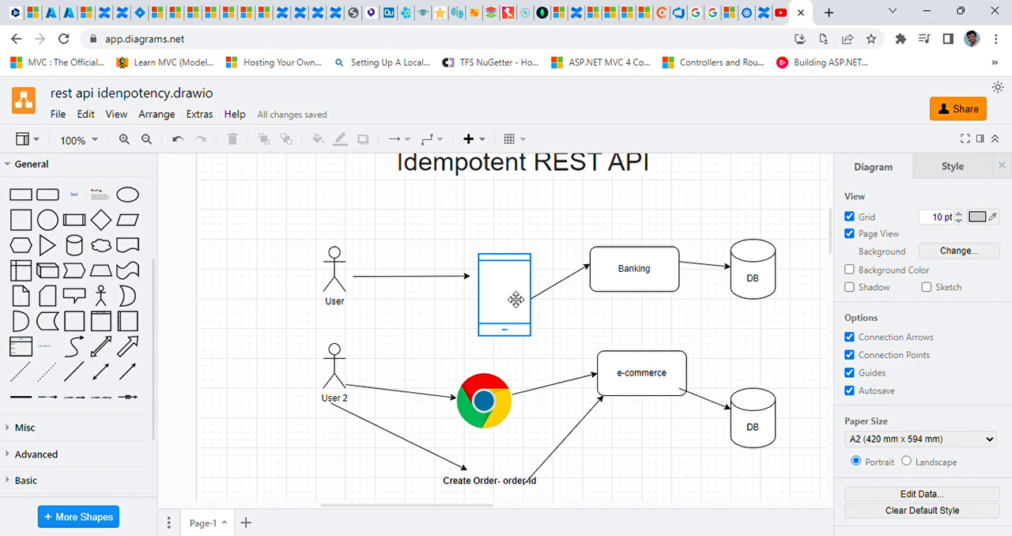
pyautogui.moveTo(693, 343)
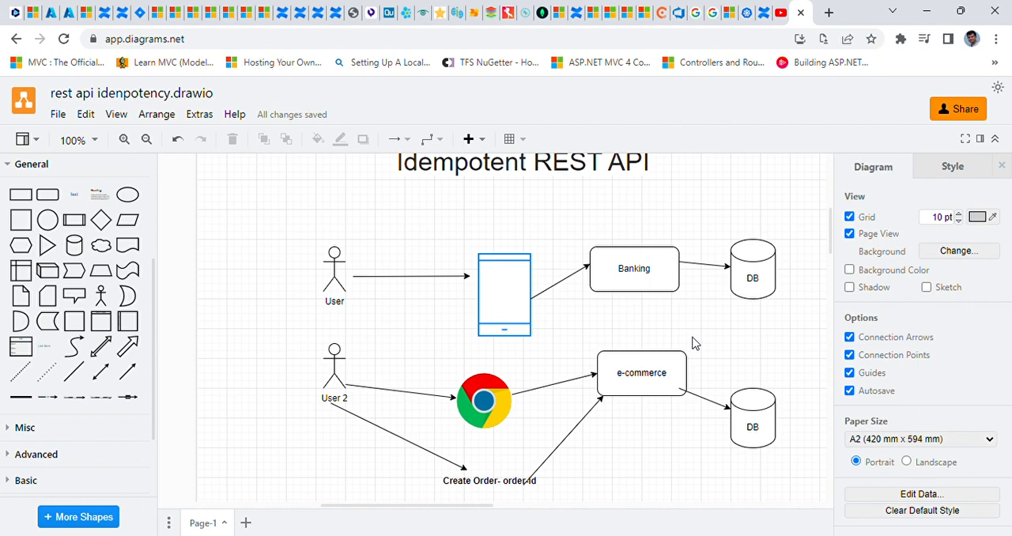
pyautogui.moveTo(709, 320)
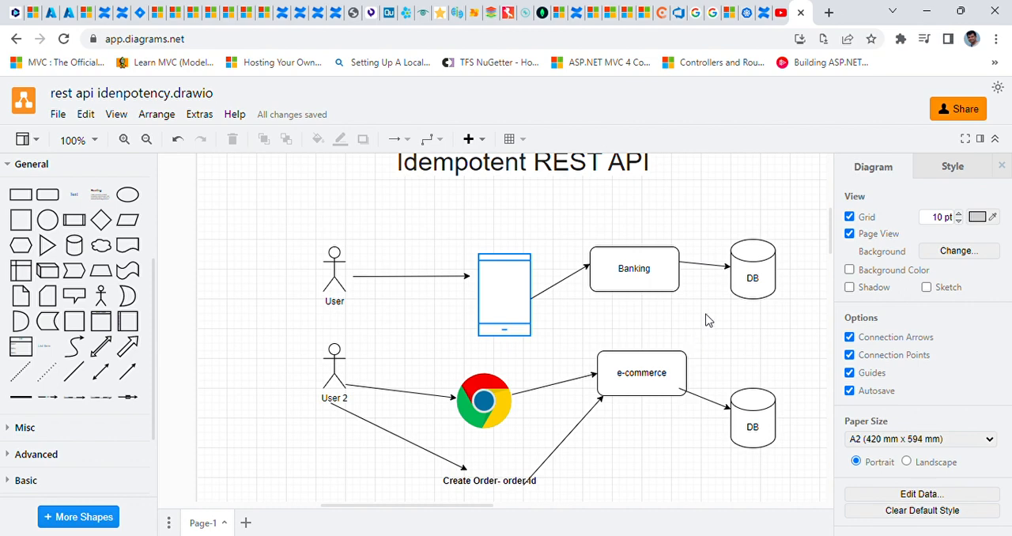
pyautogui.moveTo(570, 335)
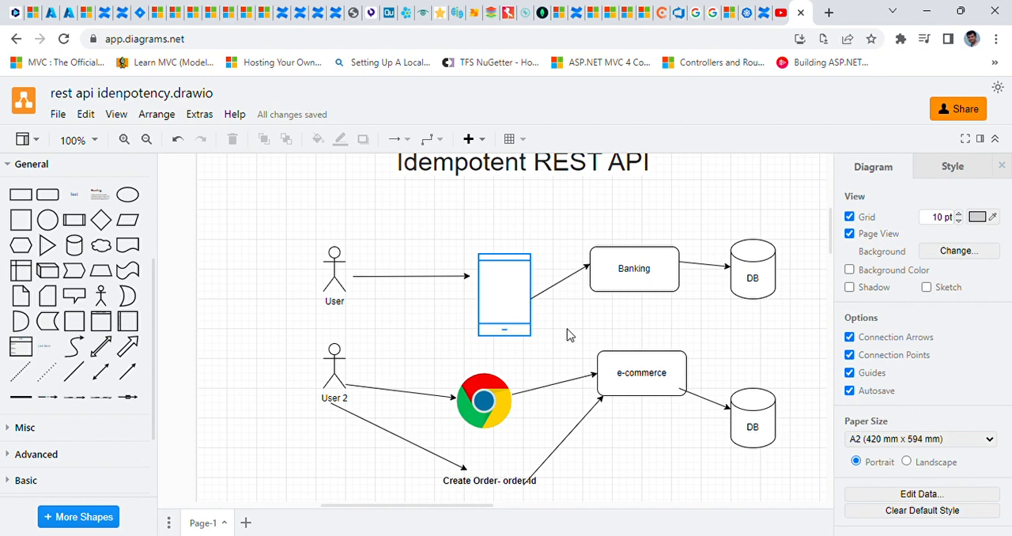
pyautogui.moveTo(640, 324)
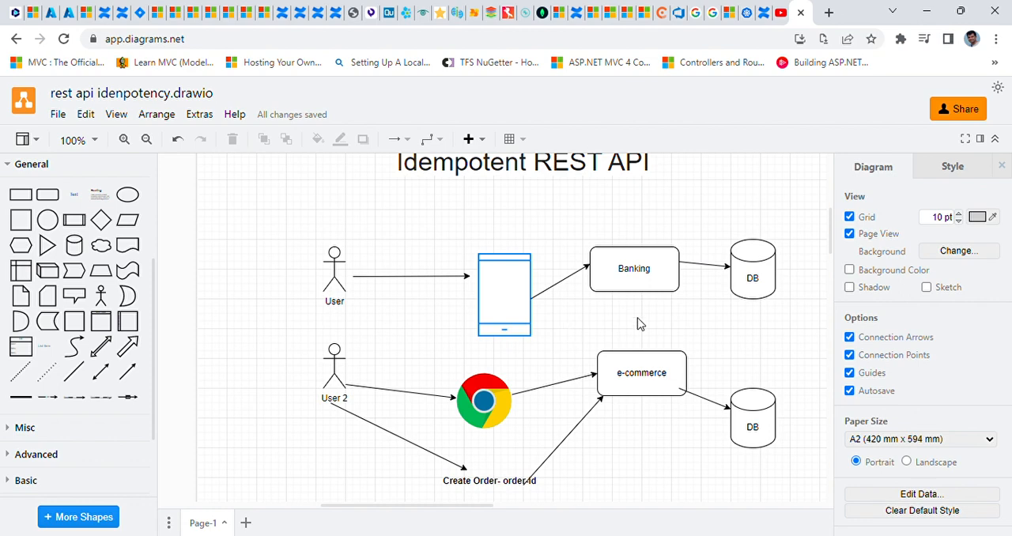
pyautogui.moveTo(677, 325)
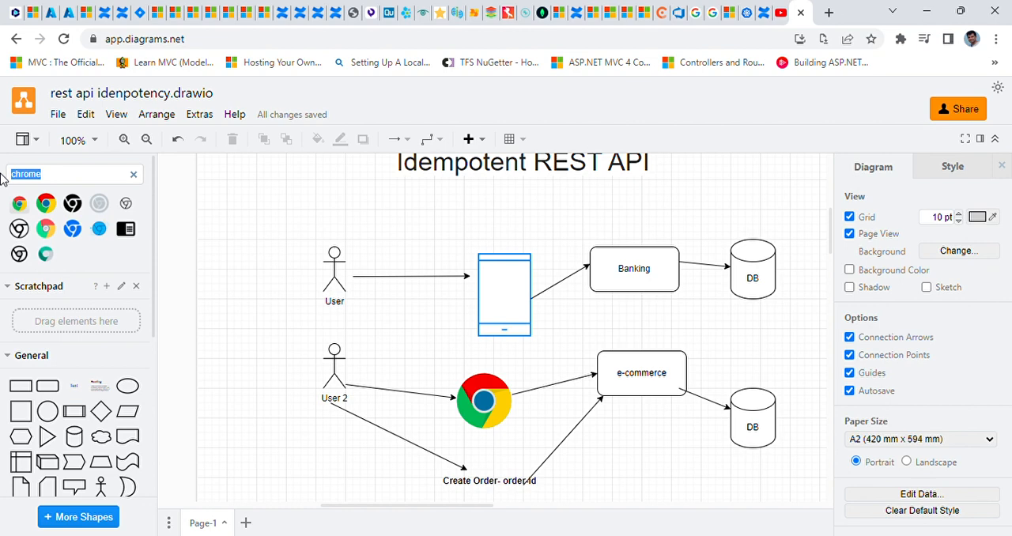
pyautogui.moveTo(207, 204)
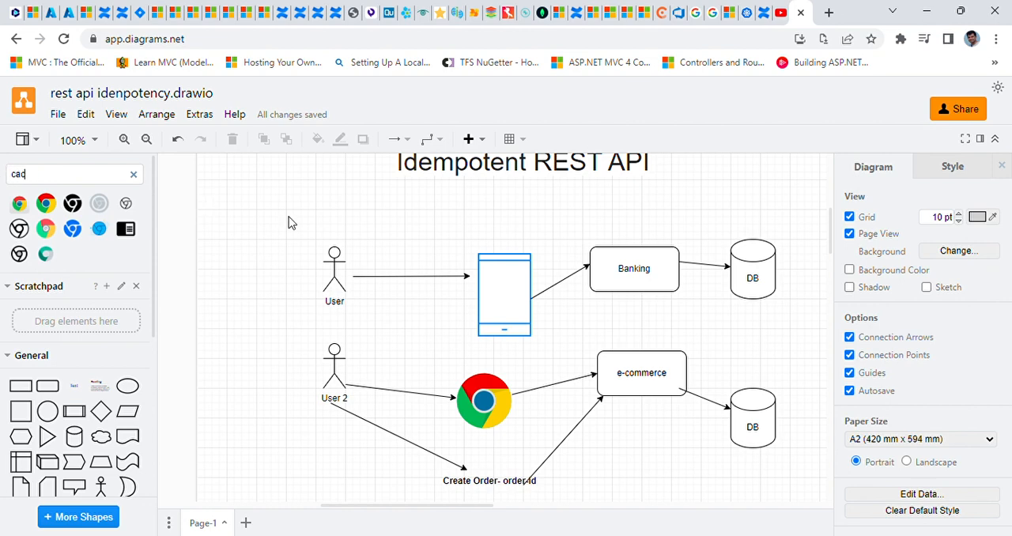
# Find the Cache shape via 'cache' search and connect Banking to the CACHE store
pyautogui.write('cache')
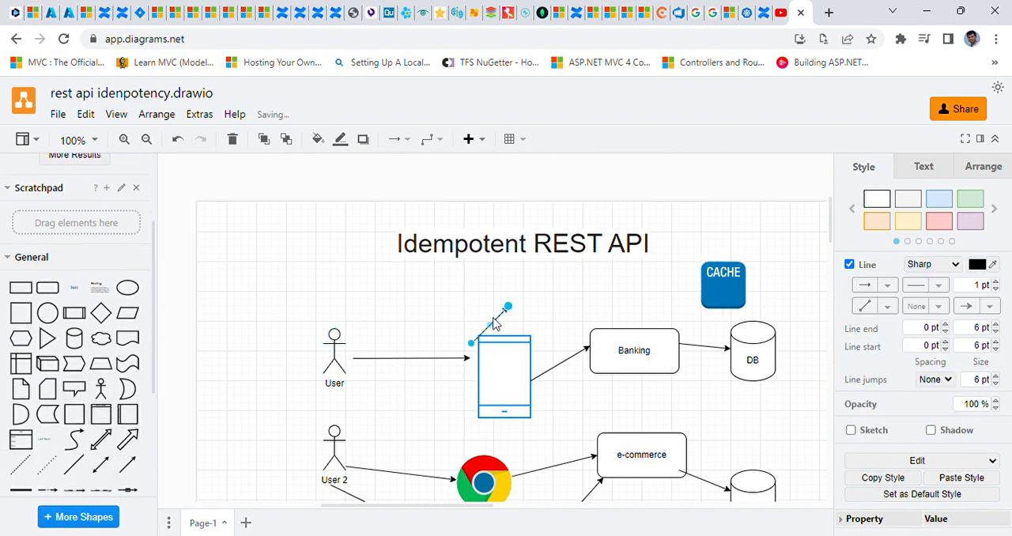
pyautogui.moveTo(509, 307); pyautogui.dragTo(682, 309)
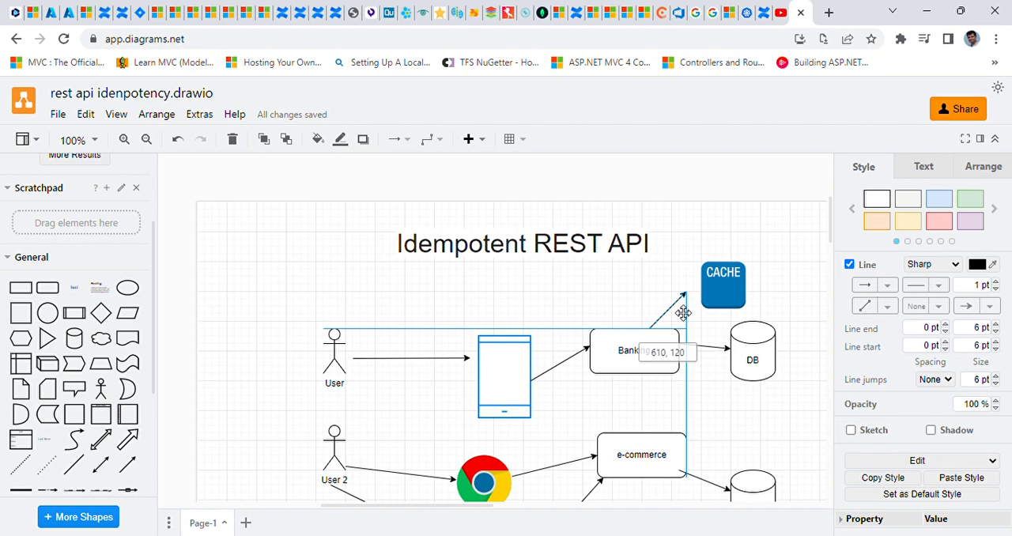
pyautogui.moveTo(680, 309); pyautogui.dragTo(699, 297)
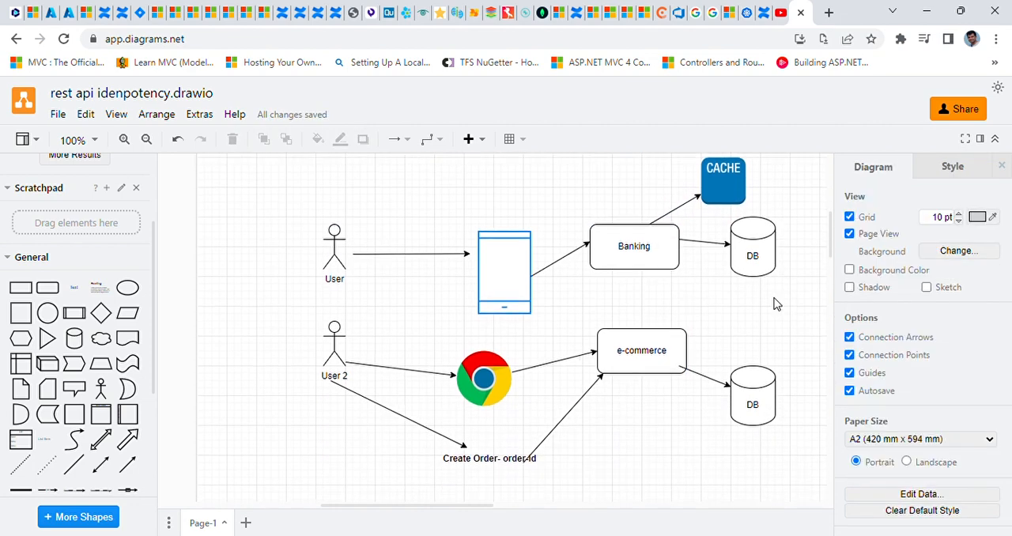
pyautogui.moveTo(687, 294)
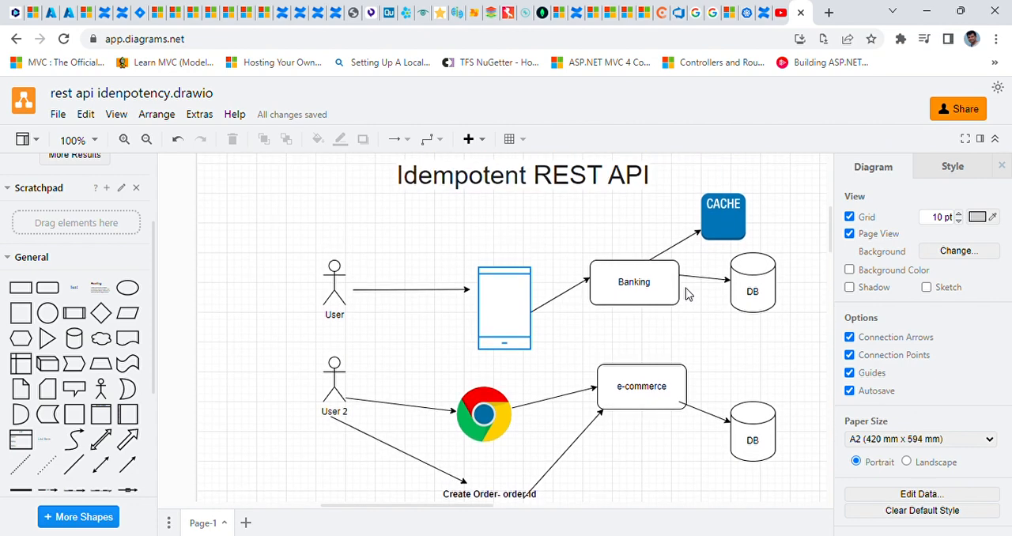
pyautogui.moveTo(588, 233)
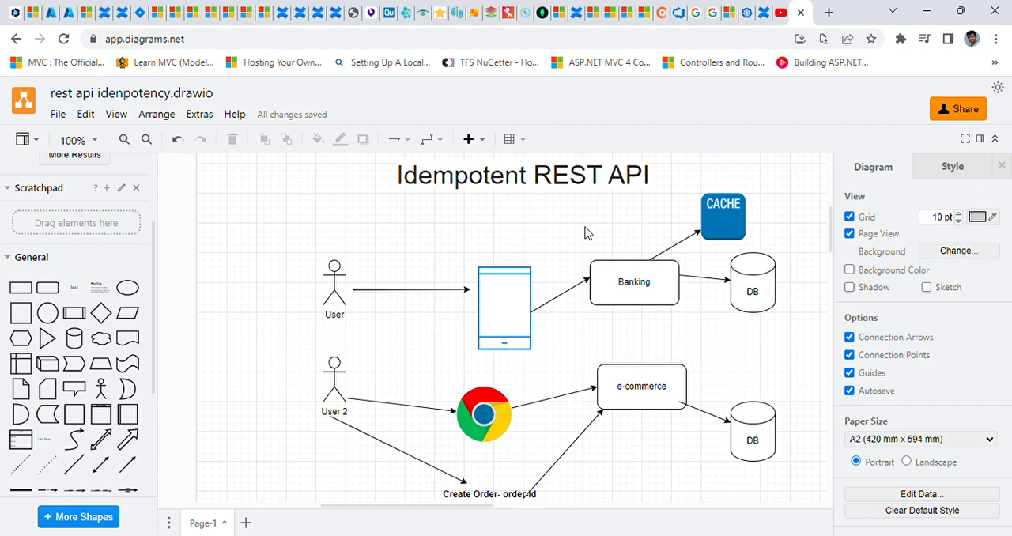
pyautogui.scroll(-3)
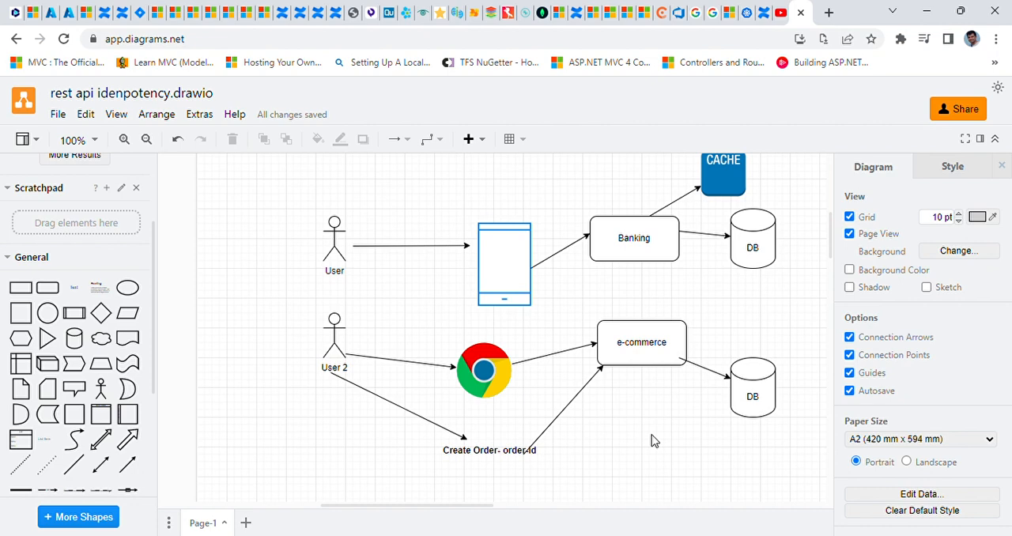
pyautogui.scroll(3)
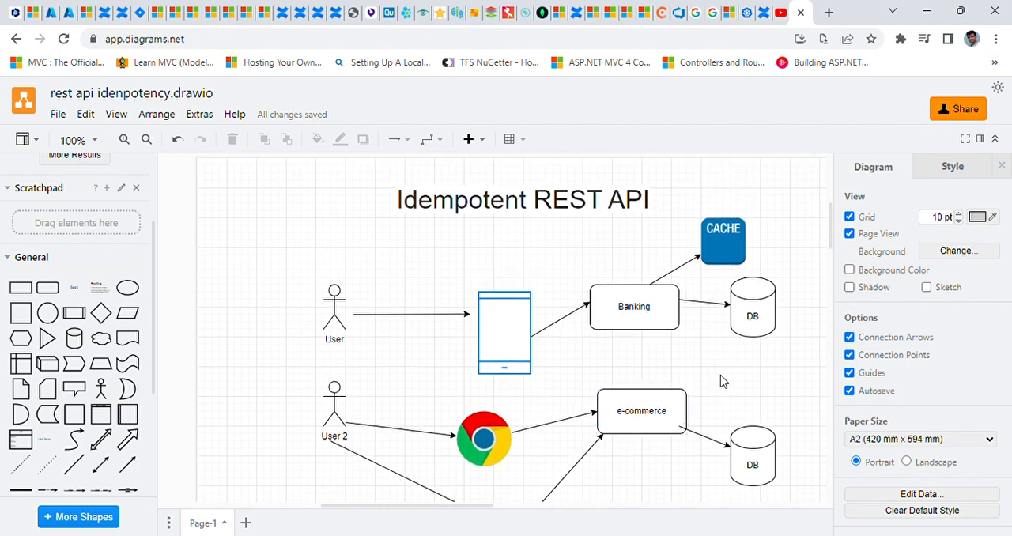
pyautogui.moveTo(727, 376)
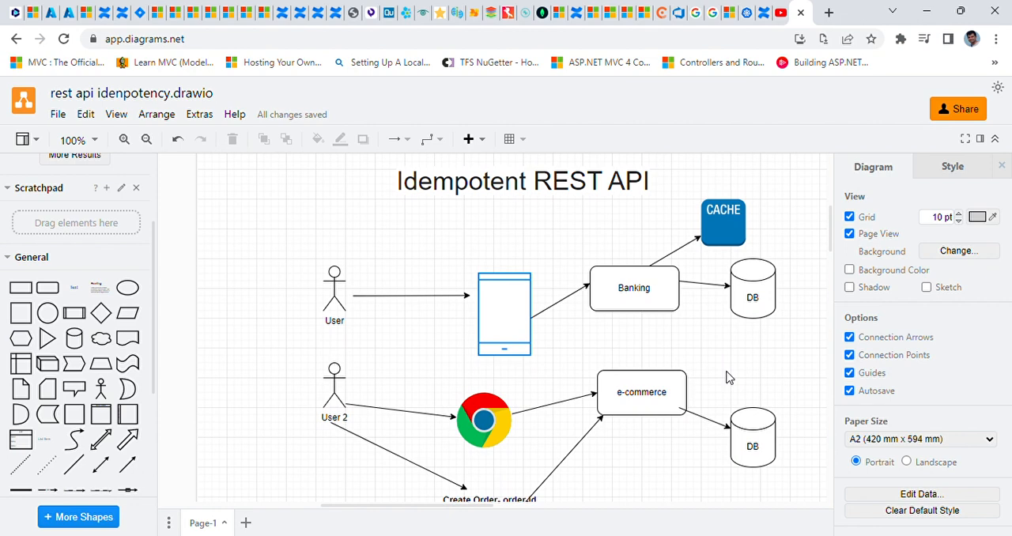
pyautogui.scroll(-3)
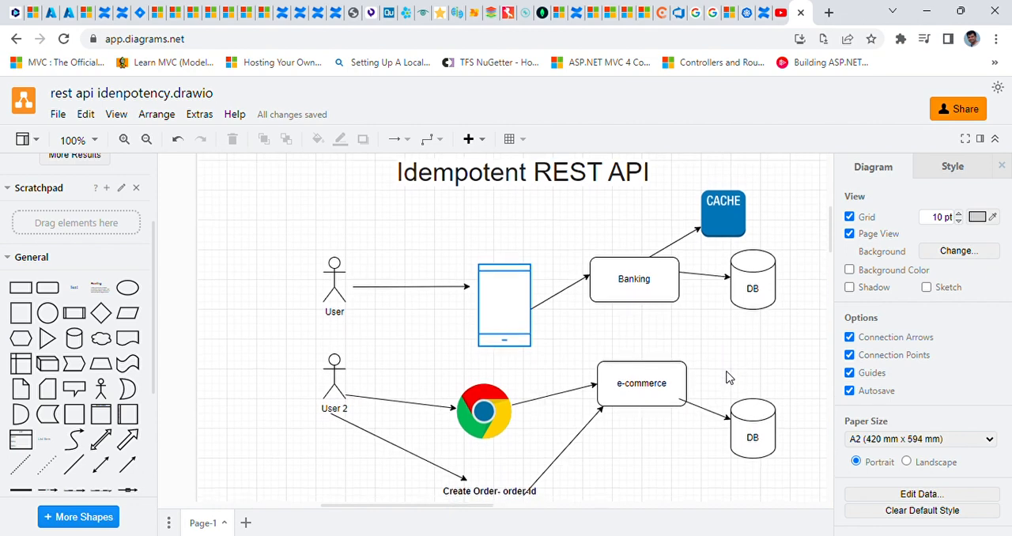